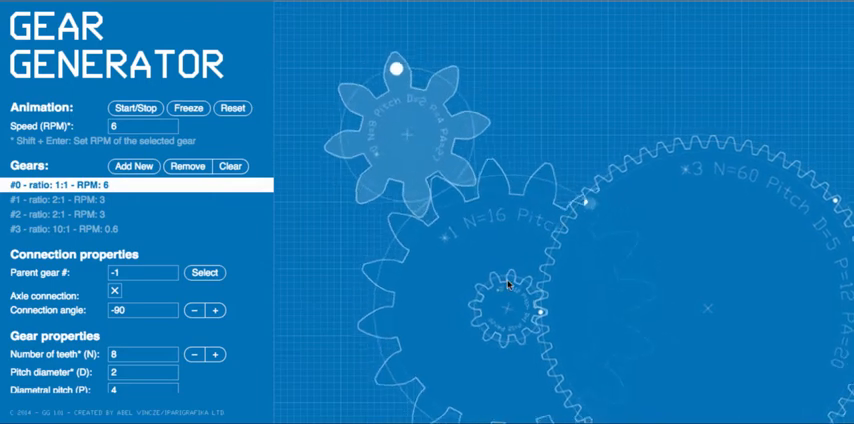
# Step: Remove the selected gear and confirm deleting its three child gears, leaving only the 8-tooth gear #0
pyautogui.click(185, 166)
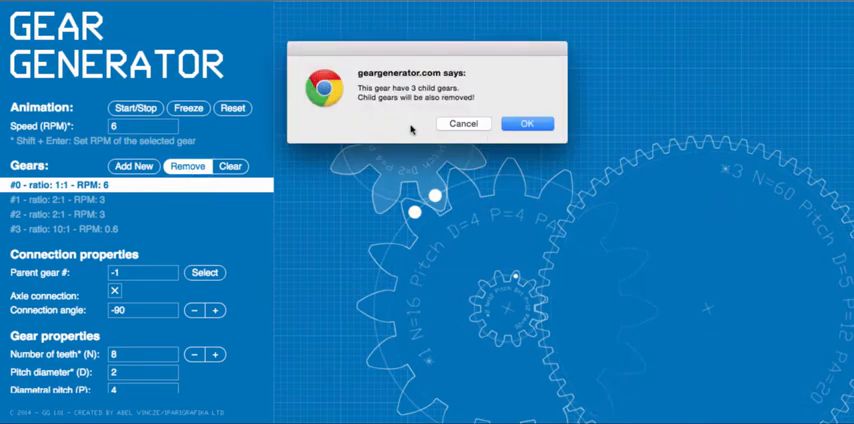
pyautogui.moveTo(546, 284)
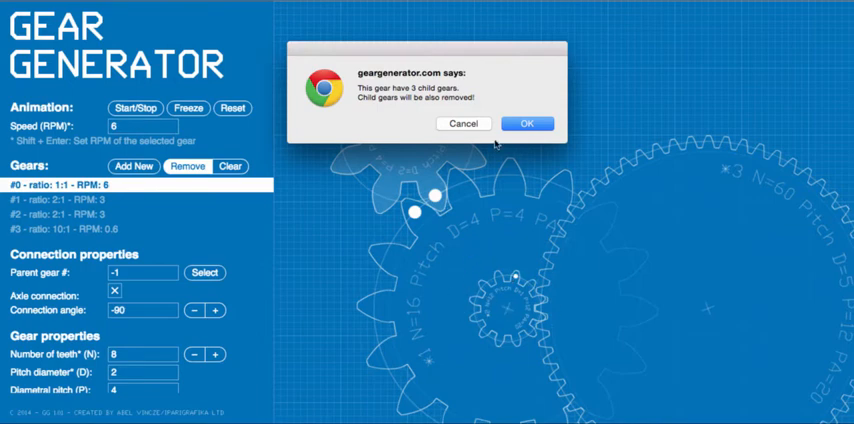
pyautogui.click(535, 123)
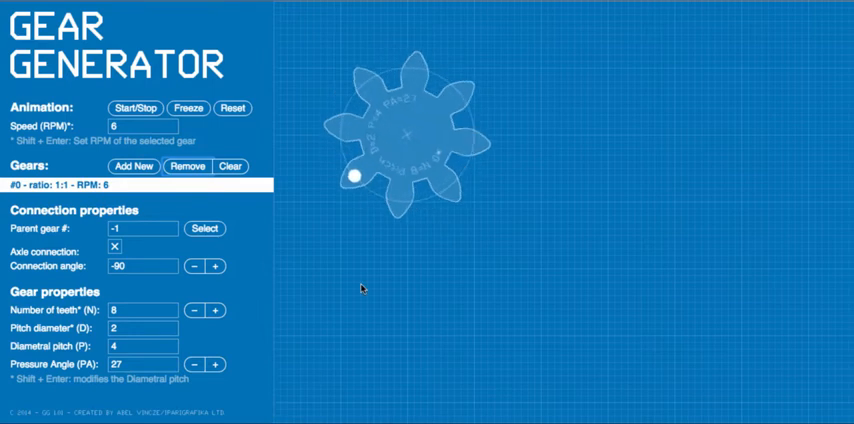
# Step: Toggle the rotation animation and add gear #1 meshing with gear #0
pyautogui.click(137, 107)
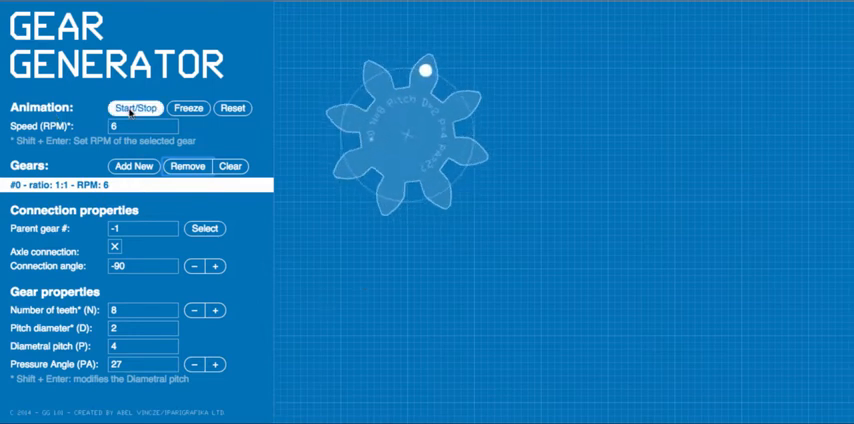
pyautogui.click(140, 107)
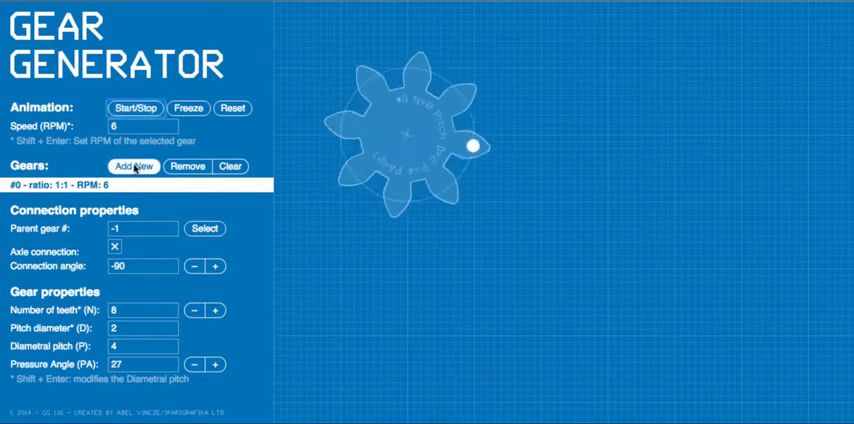
pyautogui.click(139, 167)
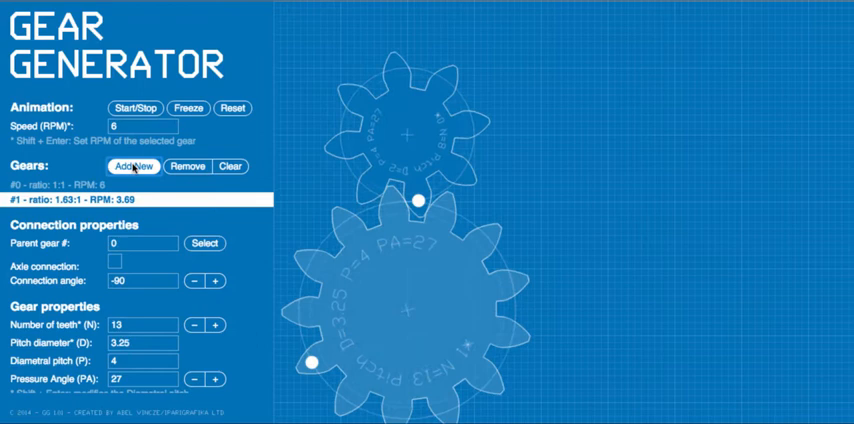
pyautogui.click(134, 166)
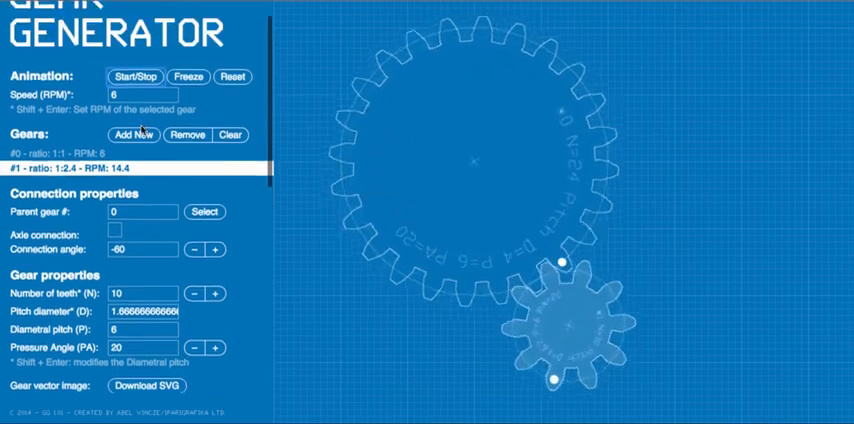
# Step: Add a 13-tooth gear #2 meshing with the 10-tooth gear, then select the 24-tooth gear
pyautogui.click(140, 135)
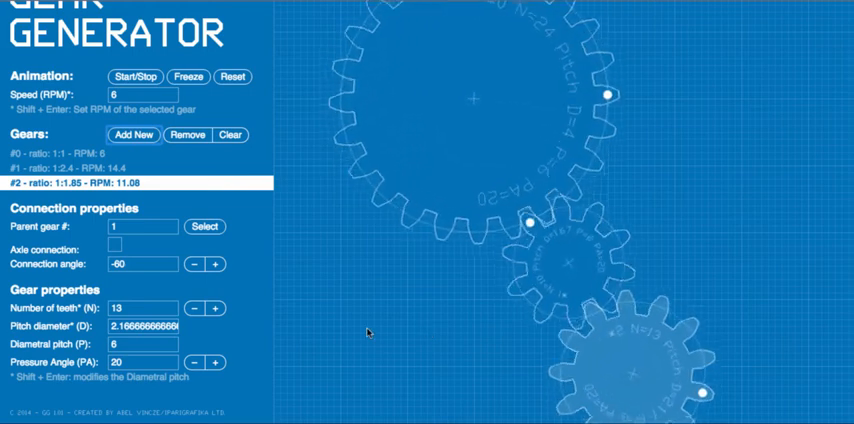
pyautogui.click(55, 153)
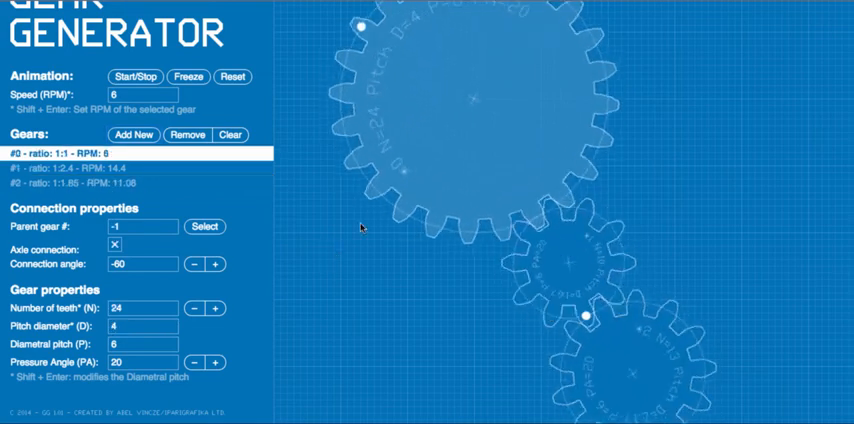
# Step: Scroll the 24-tooth gear's panel down to its Download SVG export option
pyautogui.scroll(-3)
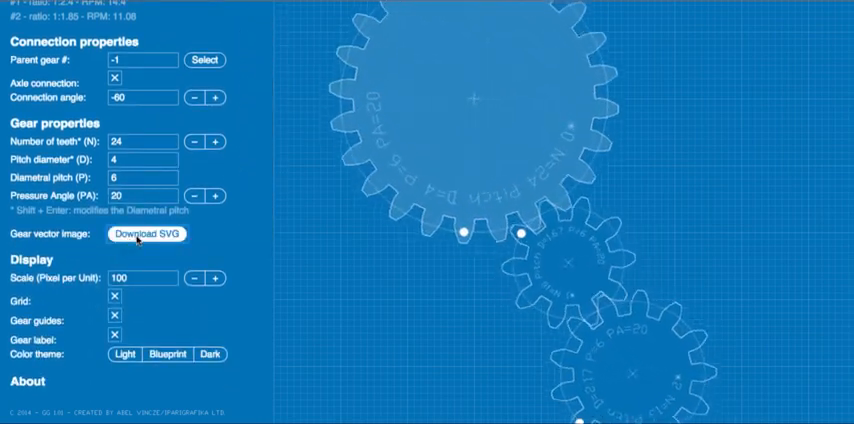
# Step: Download the 24-tooth, 10-tooth and 13-tooth gears as SVG files into the 2016 2 7 gear test folder
pyautogui.click(150, 234)
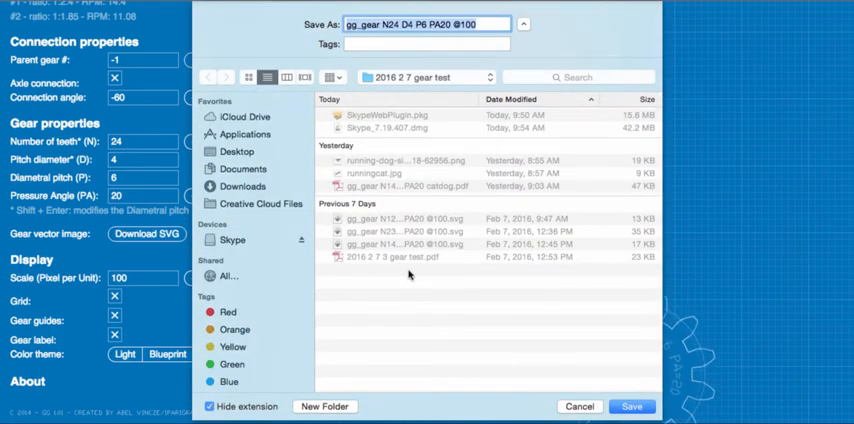
pyautogui.moveTo(507, 99)
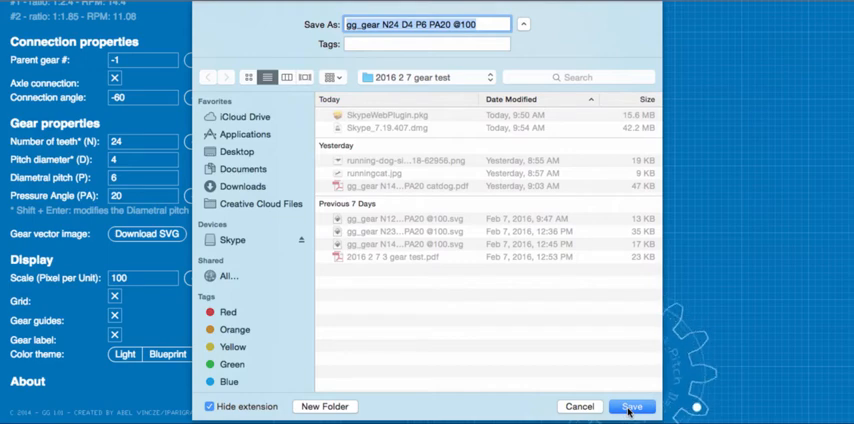
pyautogui.click(639, 406)
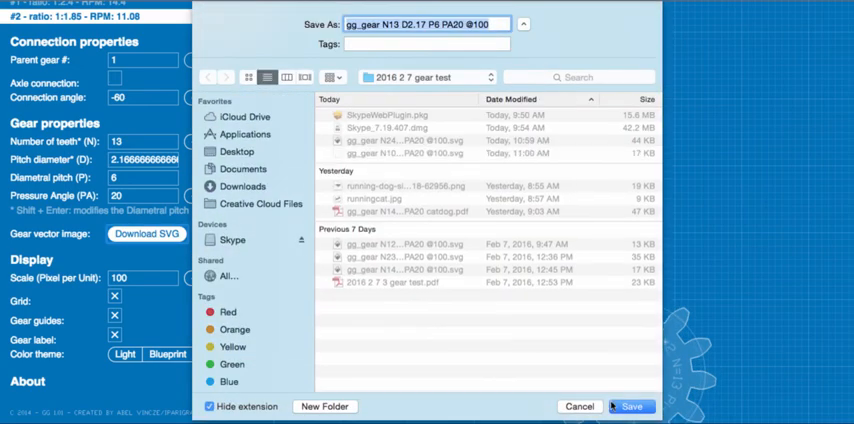
pyautogui.click(636, 406)
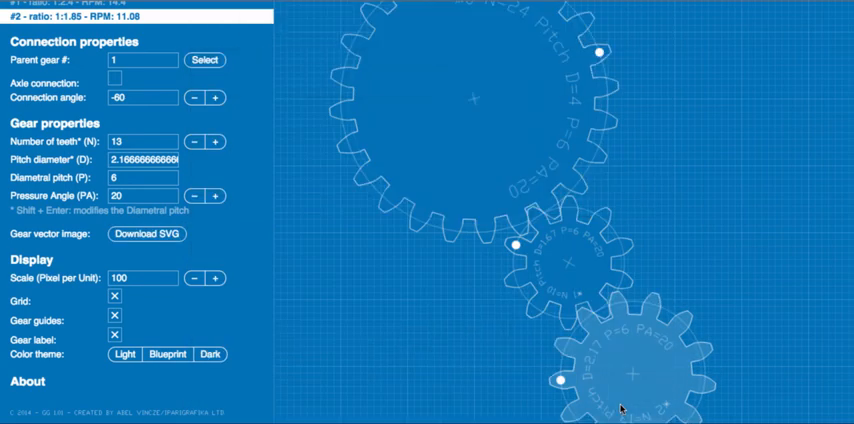